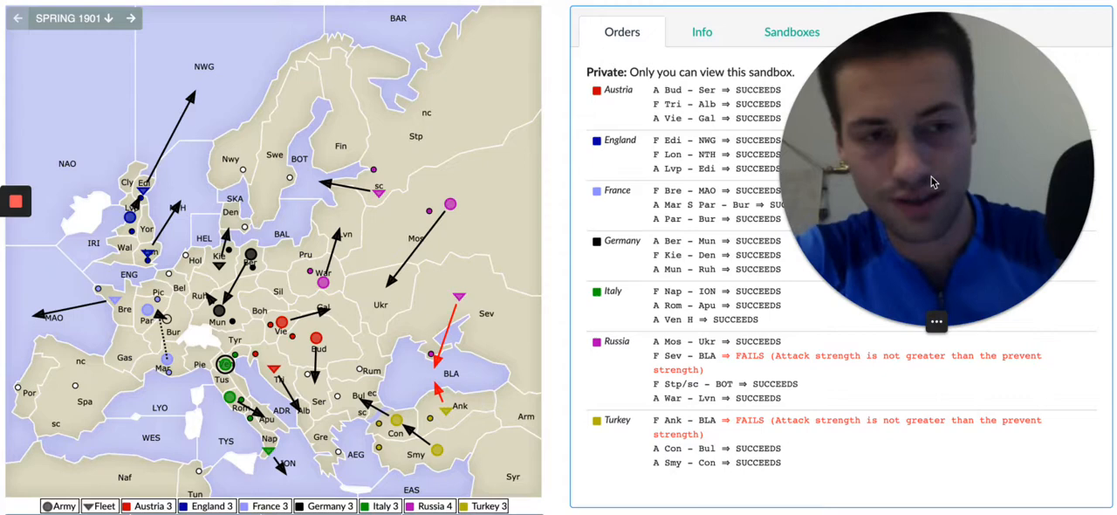
pyautogui.moveTo(810, 140)
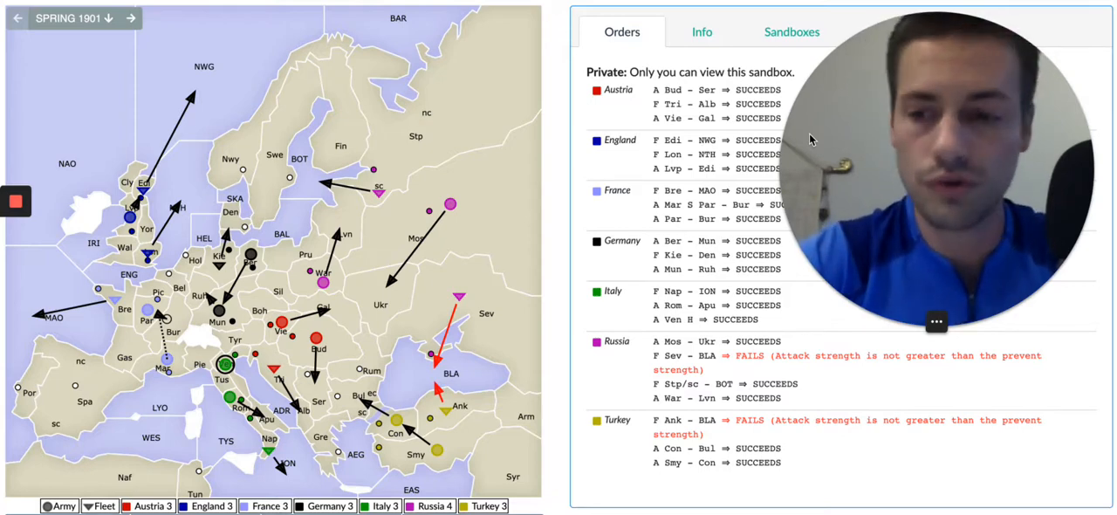
pyautogui.moveTo(423, 166)
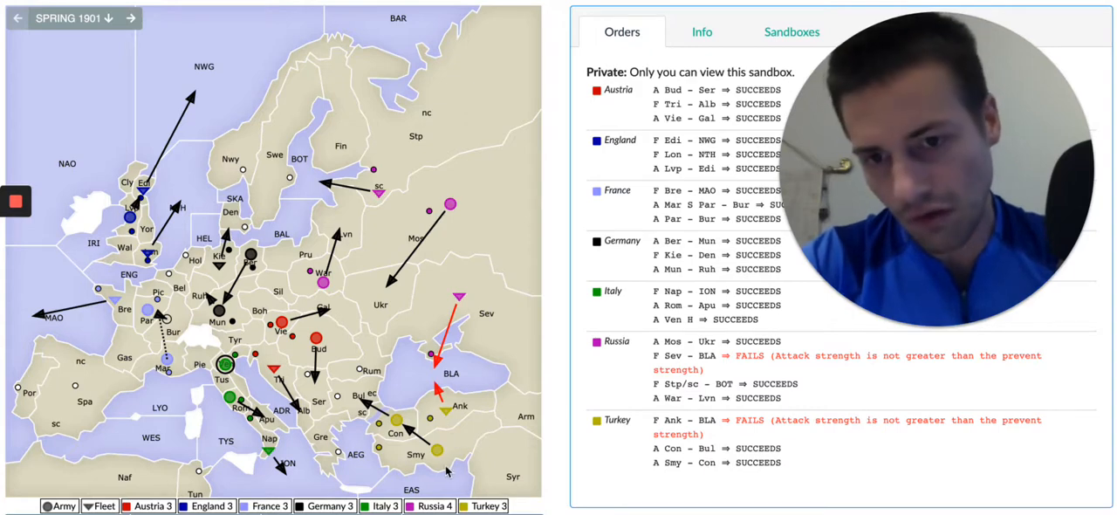
pyautogui.moveTo(506, 347)
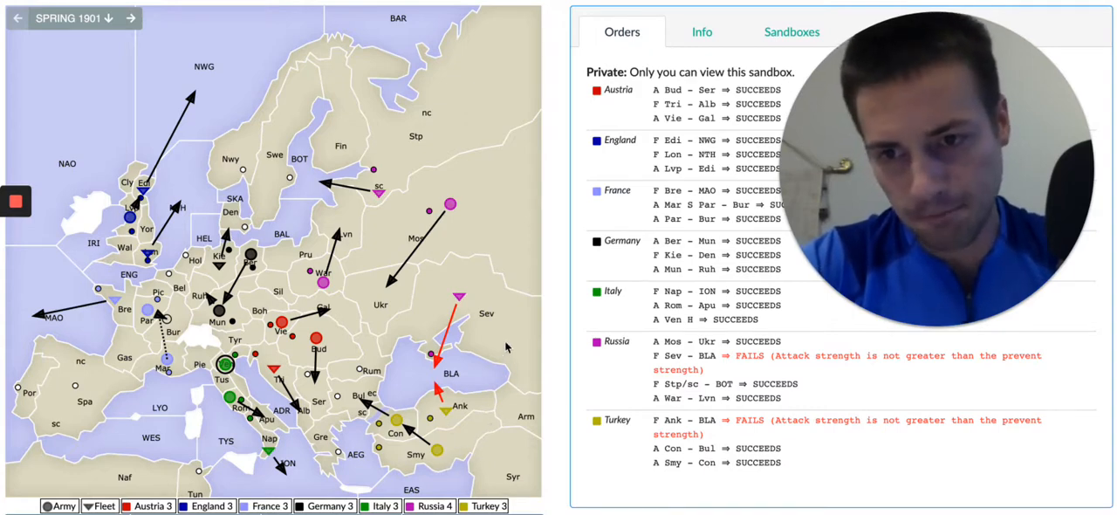
pyautogui.moveTo(433, 274)
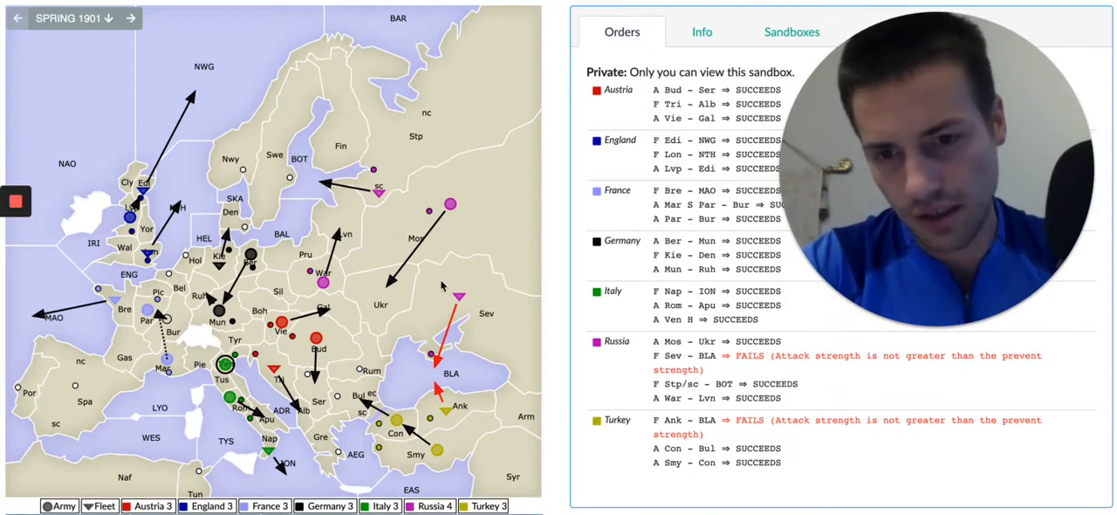
pyautogui.moveTo(417, 154)
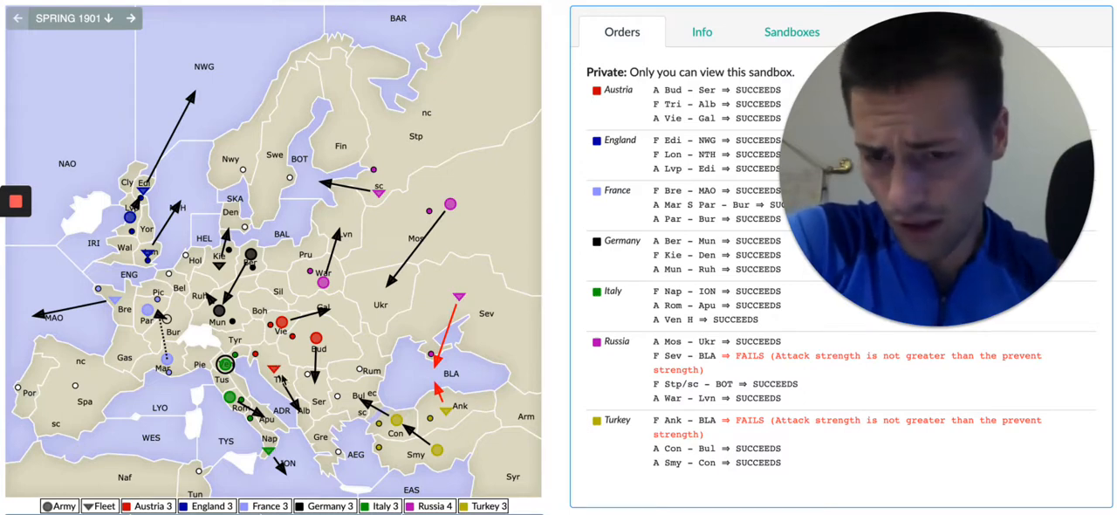
pyautogui.moveTo(330, 490)
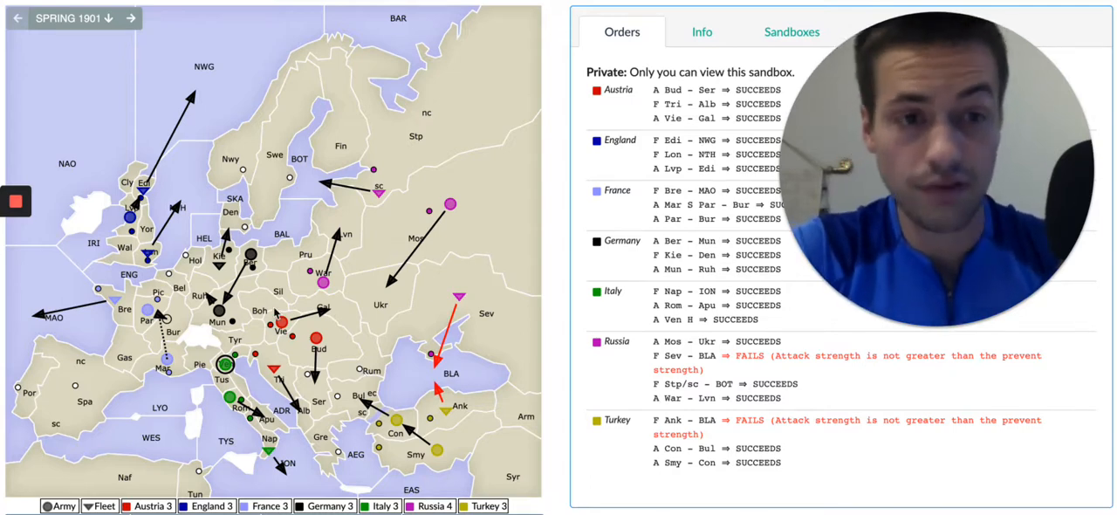
pyautogui.moveTo(503, 360)
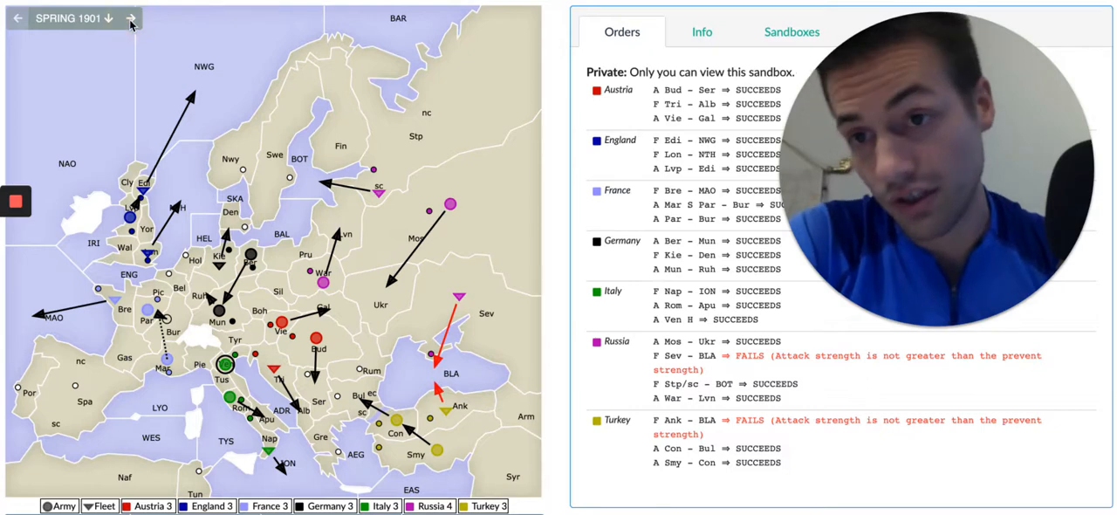
# Step: Advance the sandbox from Spring 1901 results to the Fall 1901 adjudicated phase
pyautogui.click(129, 17)
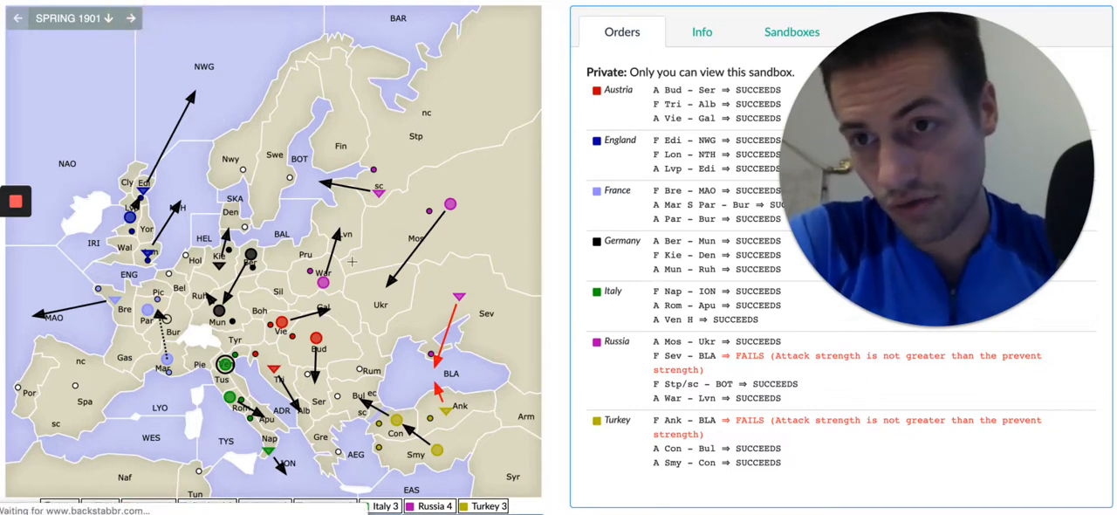
pyautogui.click(115, 18)
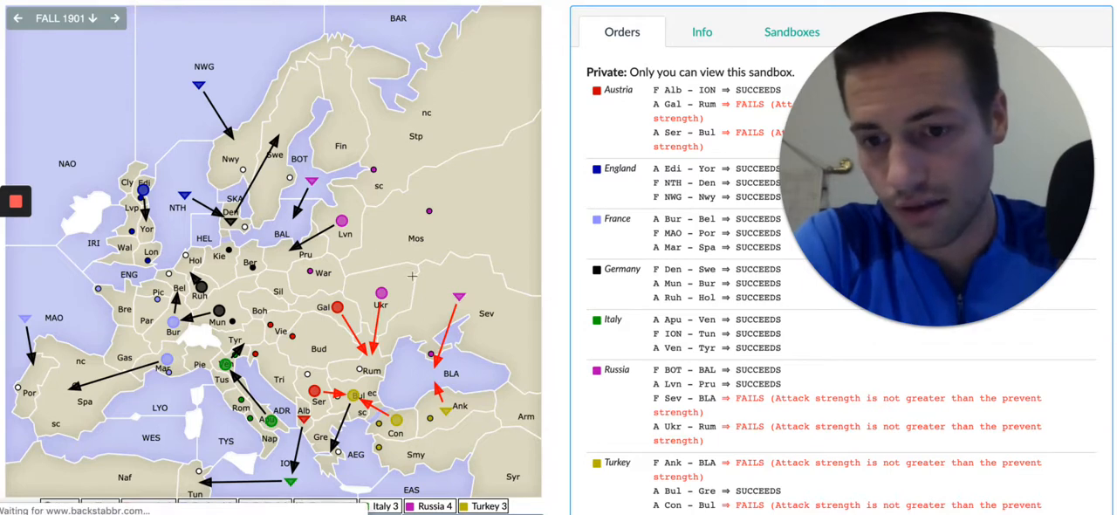
# Step: Advance from Fall 1901 results to the Winter 1901 build orders
pyautogui.click(115, 17)
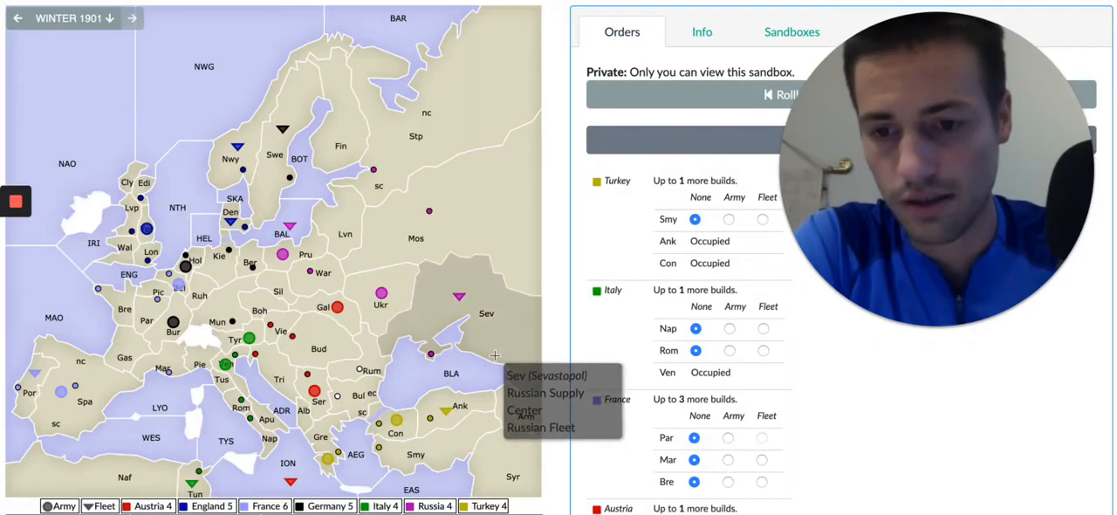
pyautogui.moveTo(573, 412)
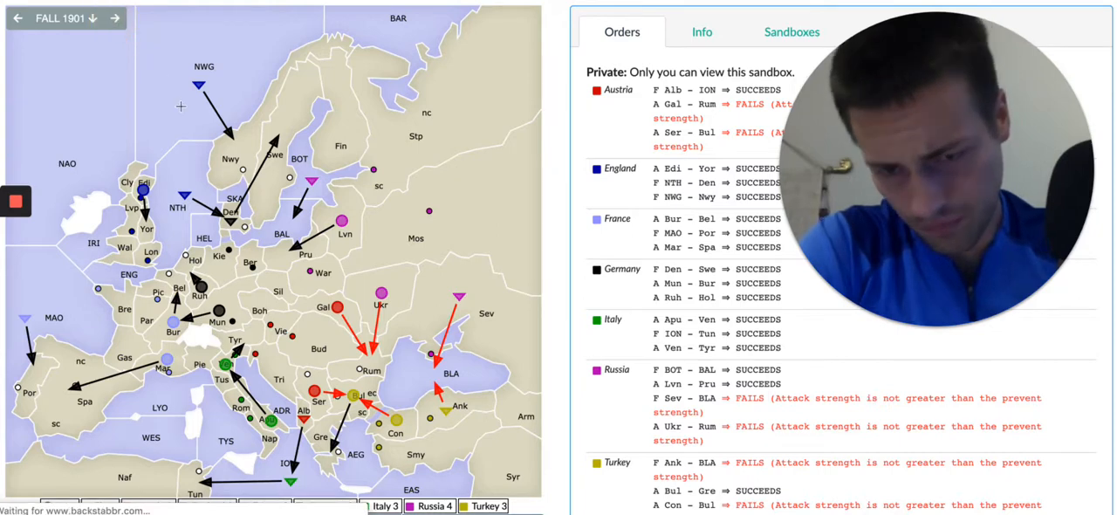
pyautogui.click(115, 17)
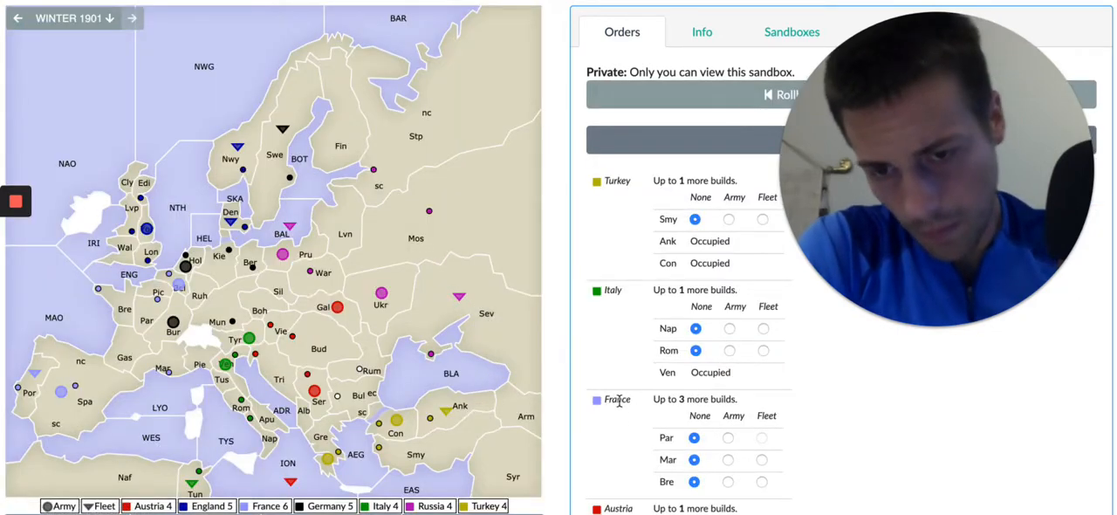
pyautogui.moveTo(619, 419)
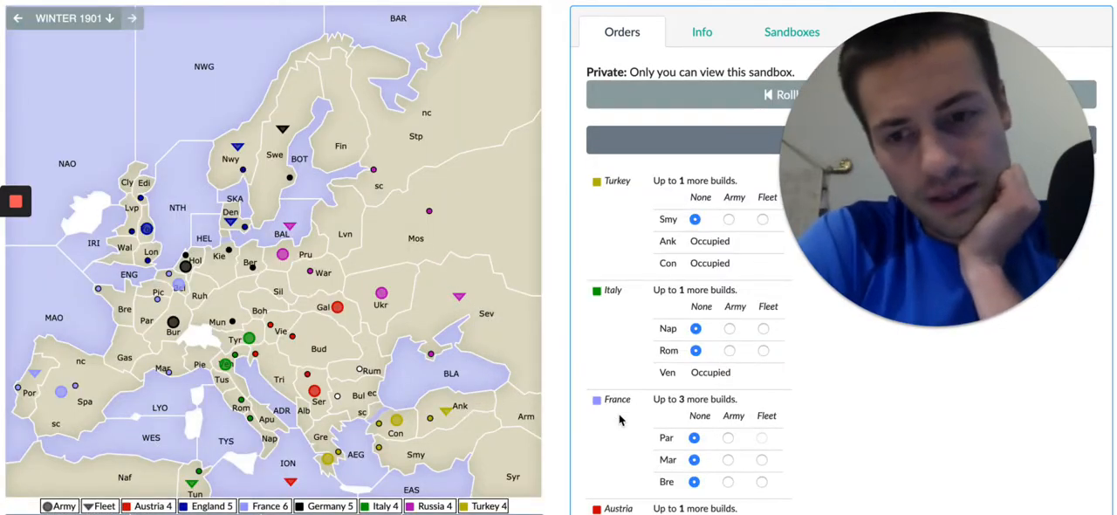